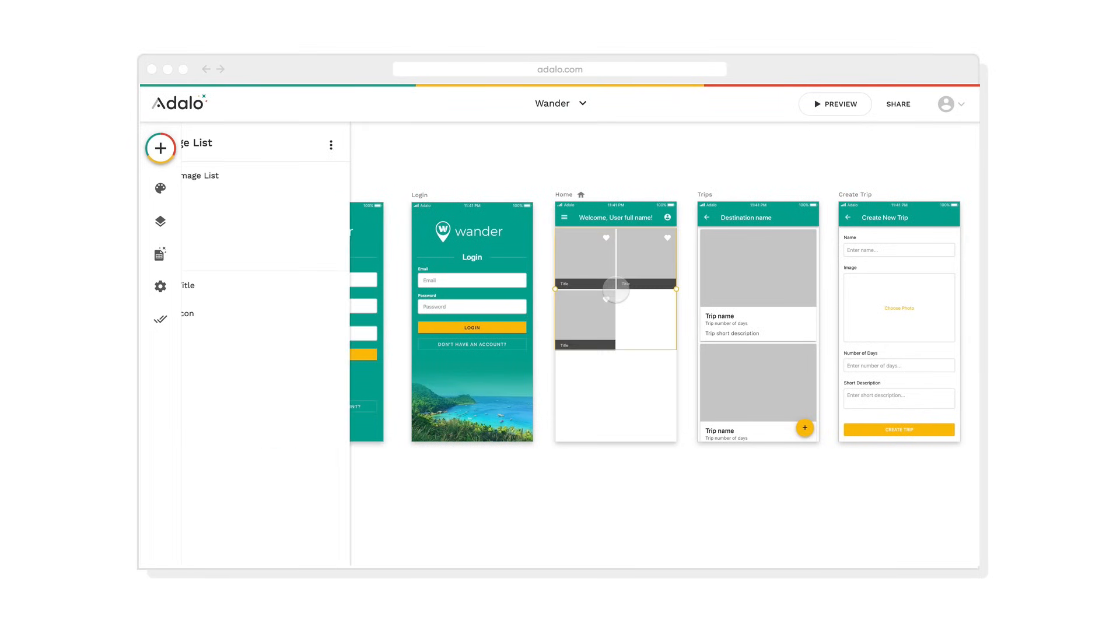
Run the Wander travel app live and view the trips listed for Hawaii.
click(834, 104)
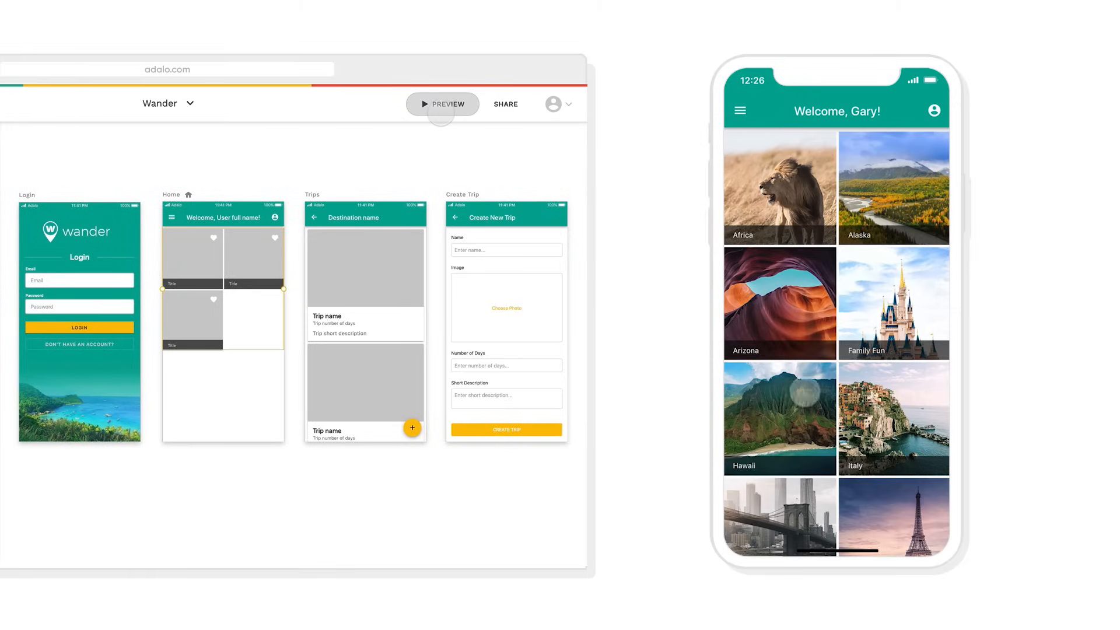
click(779, 419)
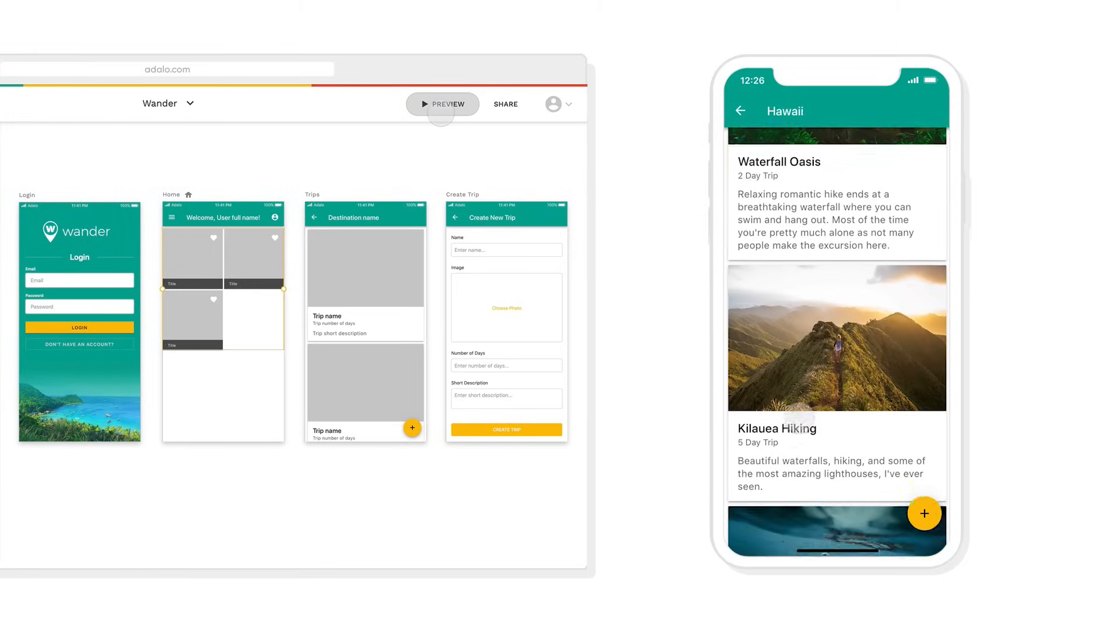
click(924, 513)
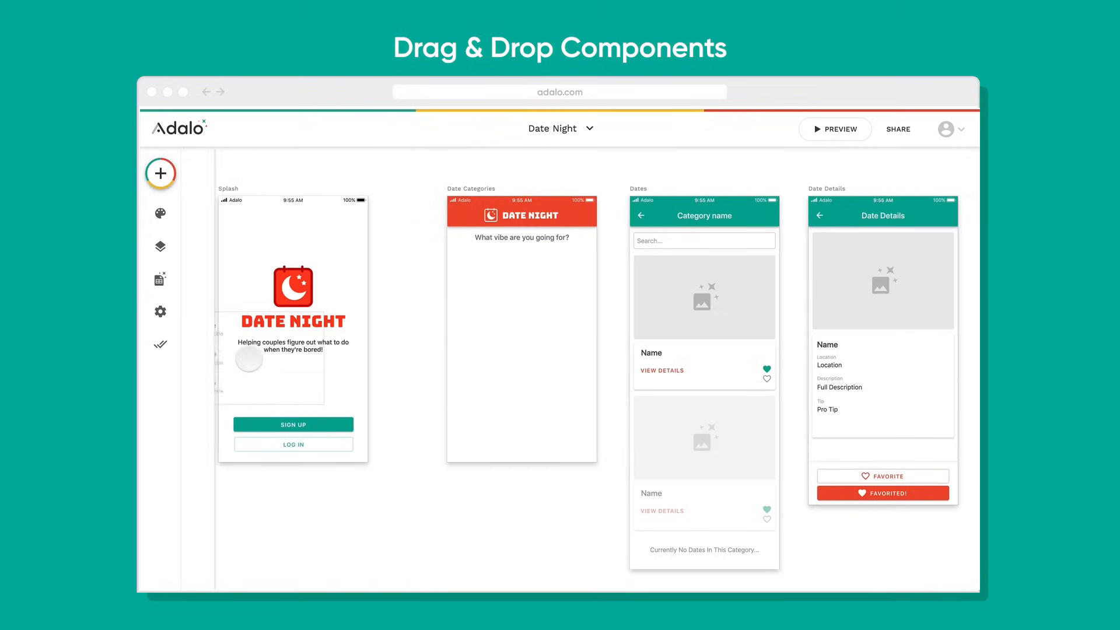
Add a Simple List and Bottom Tab Bar to Date Categories, then reach the database collections.
click(159, 172)
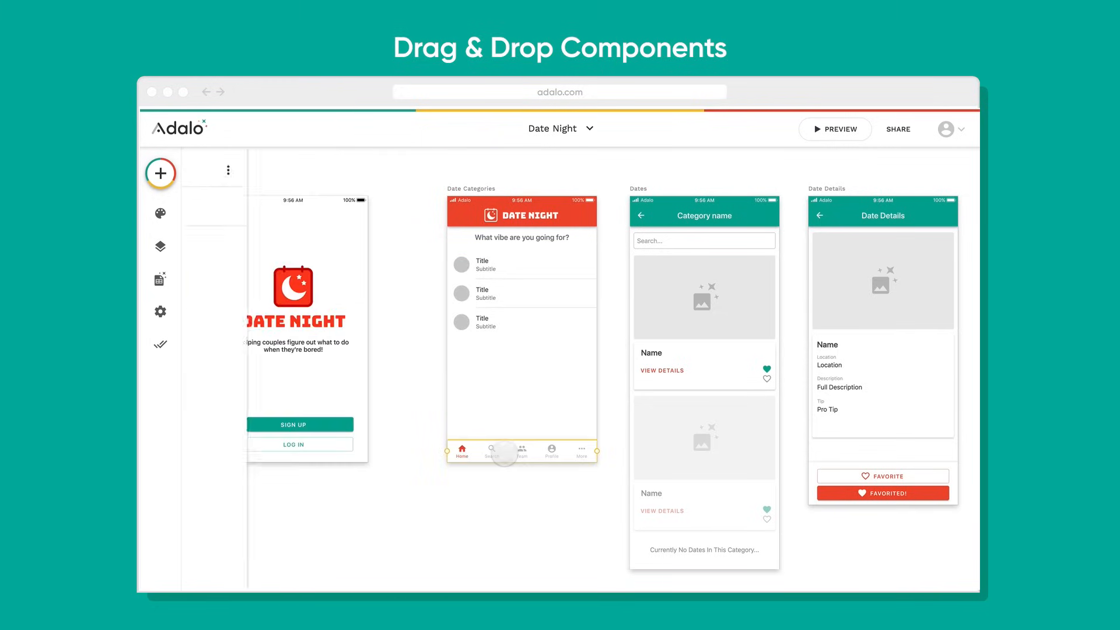
click(160, 279)
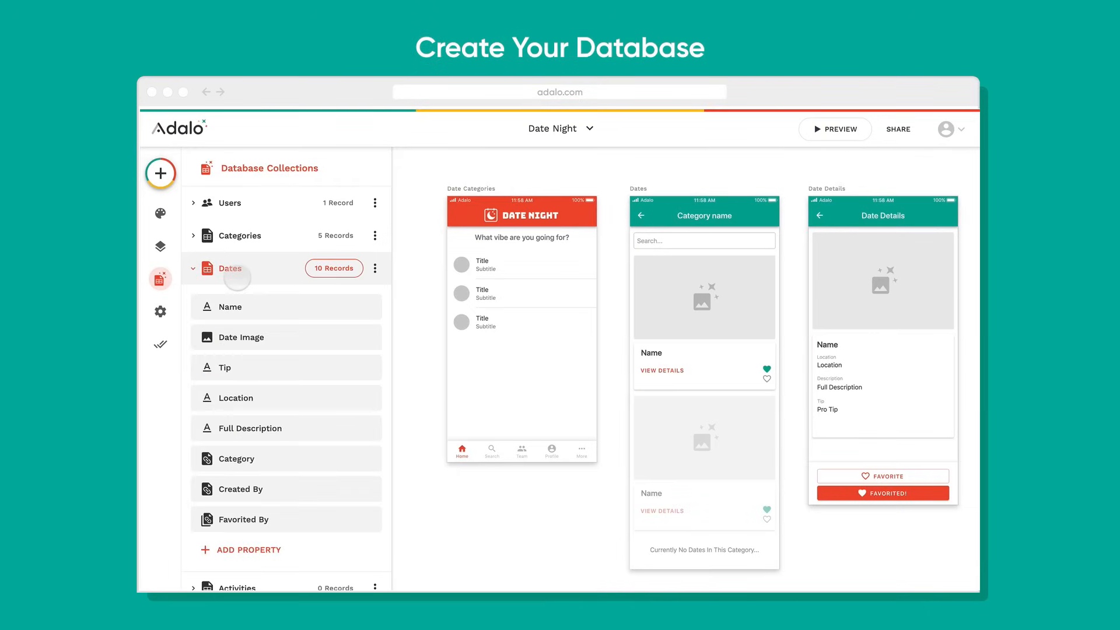
Inspect the ten Dates records and pick which collection the categories list displays.
click(332, 268)
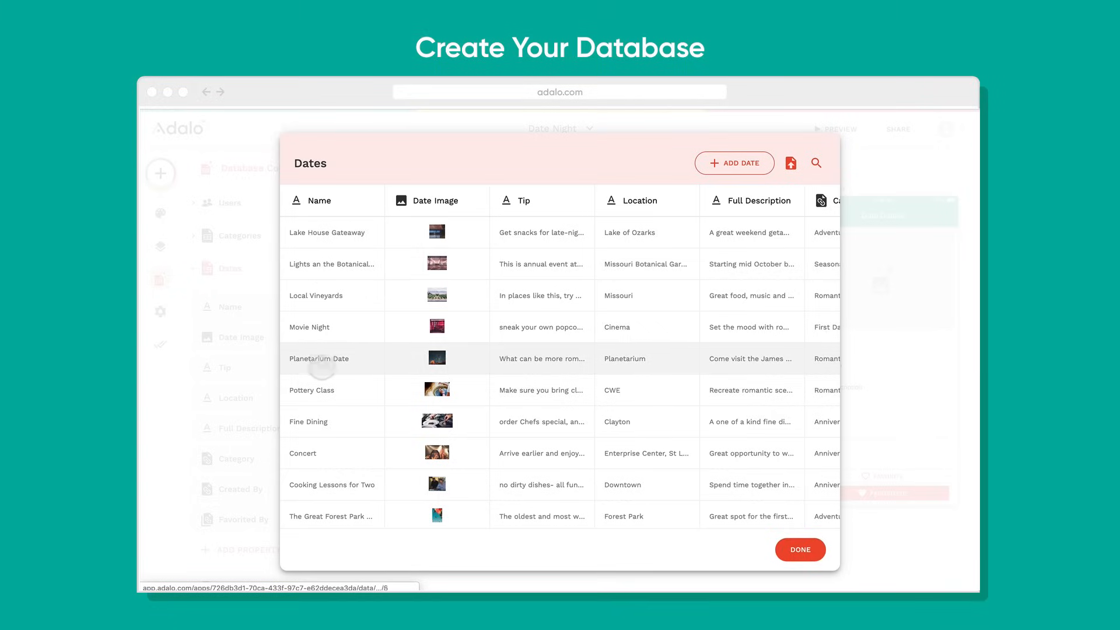
click(312, 390)
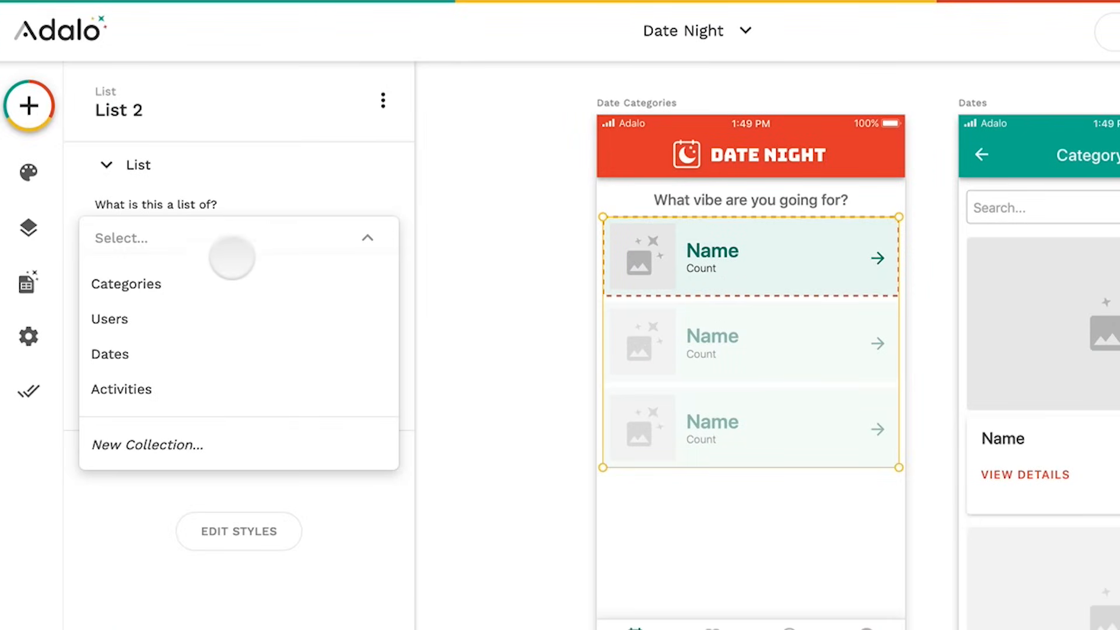
click(110, 355)
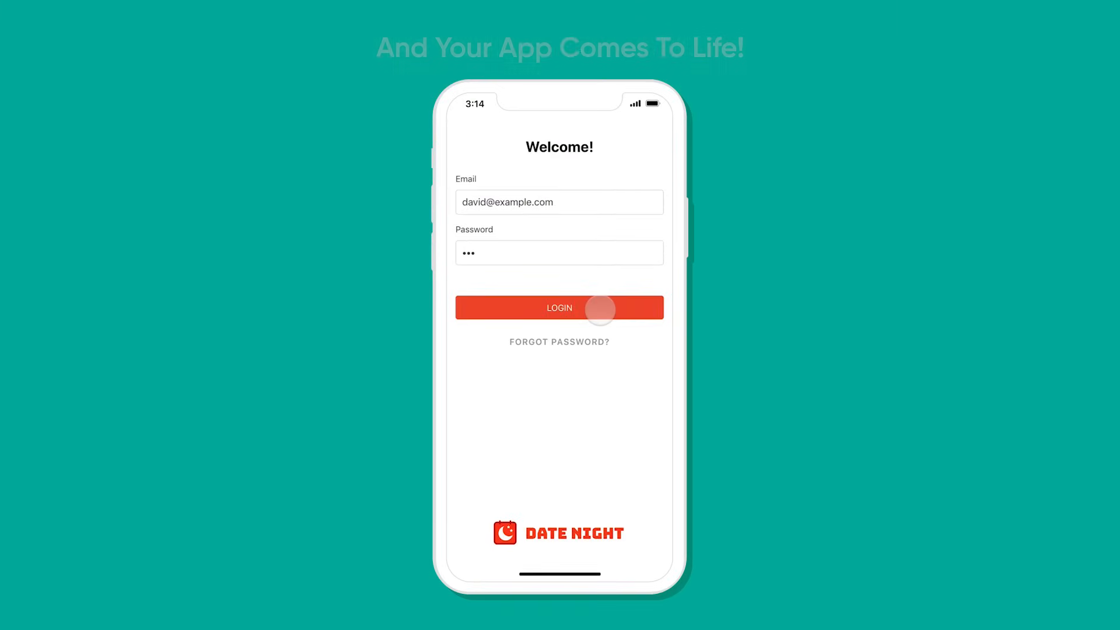
Log into the live Date Night app and browse the Romantic date ideas.
click(559, 306)
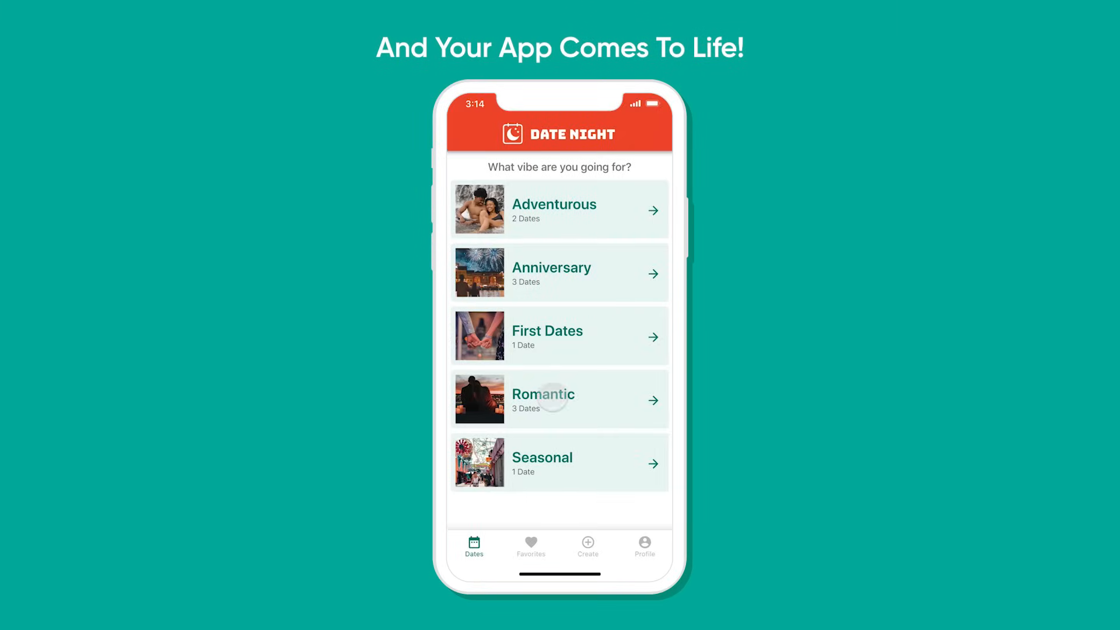
click(559, 398)
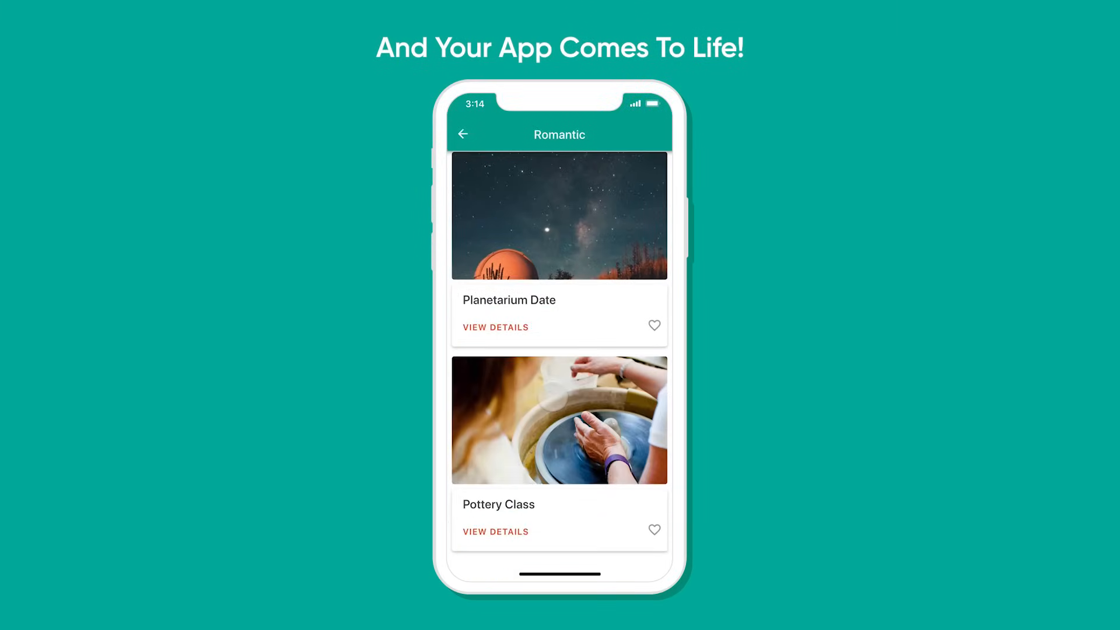
click(463, 133)
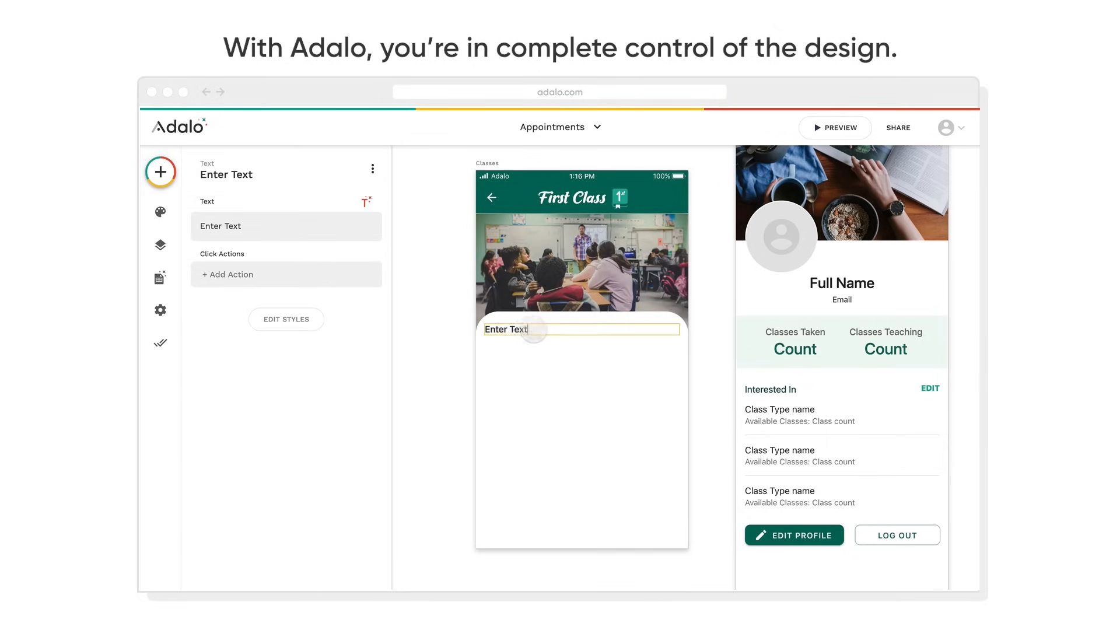
Set the heading to All Available Classes, add a Simple List, and send a chat message.
click(159, 171)
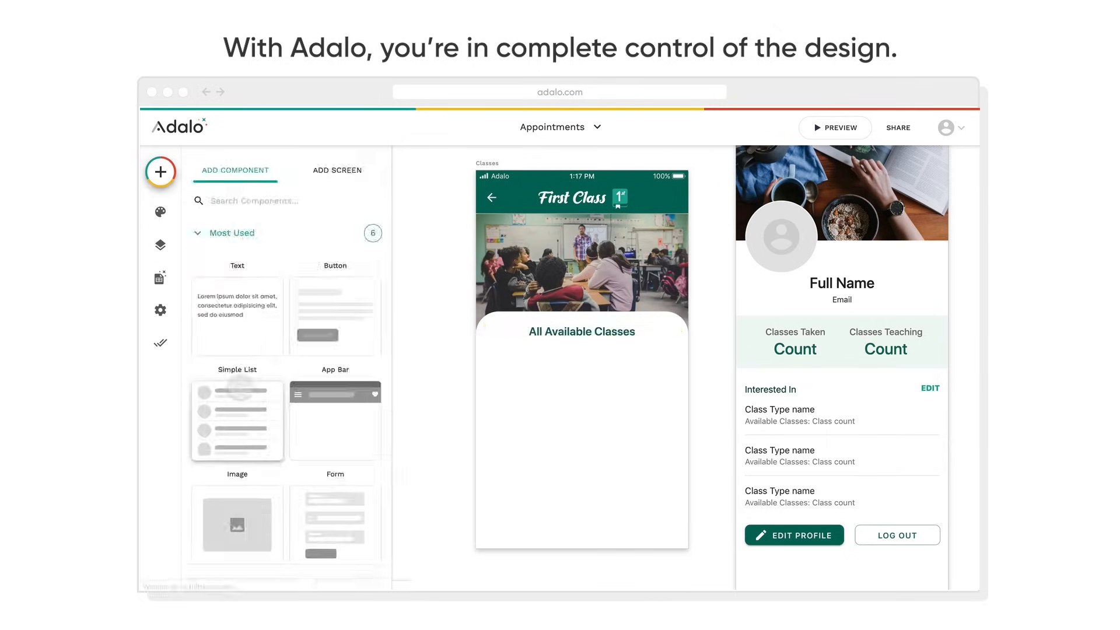
click(237, 419)
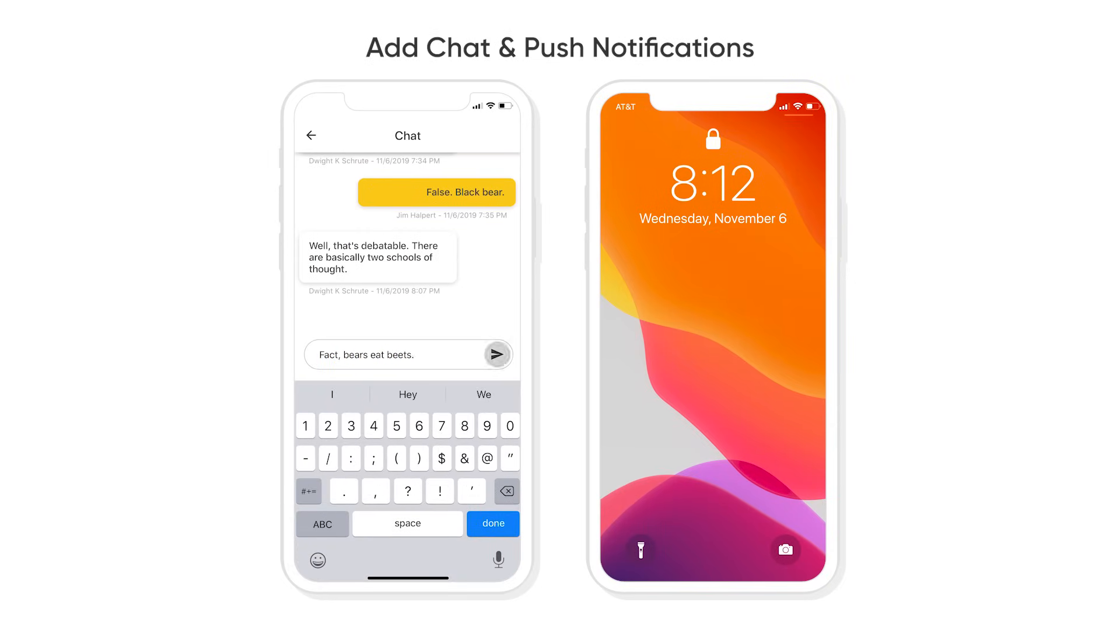
click(496, 355)
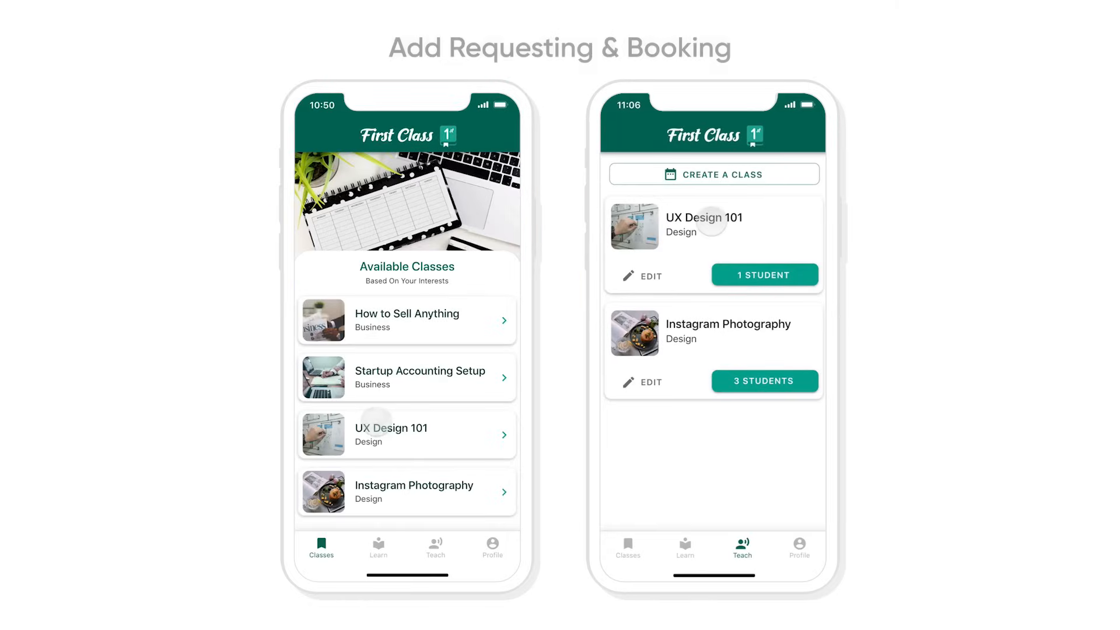
Submit a UX Design 101 booking request and book it from the teacher's requests view.
click(406, 434)
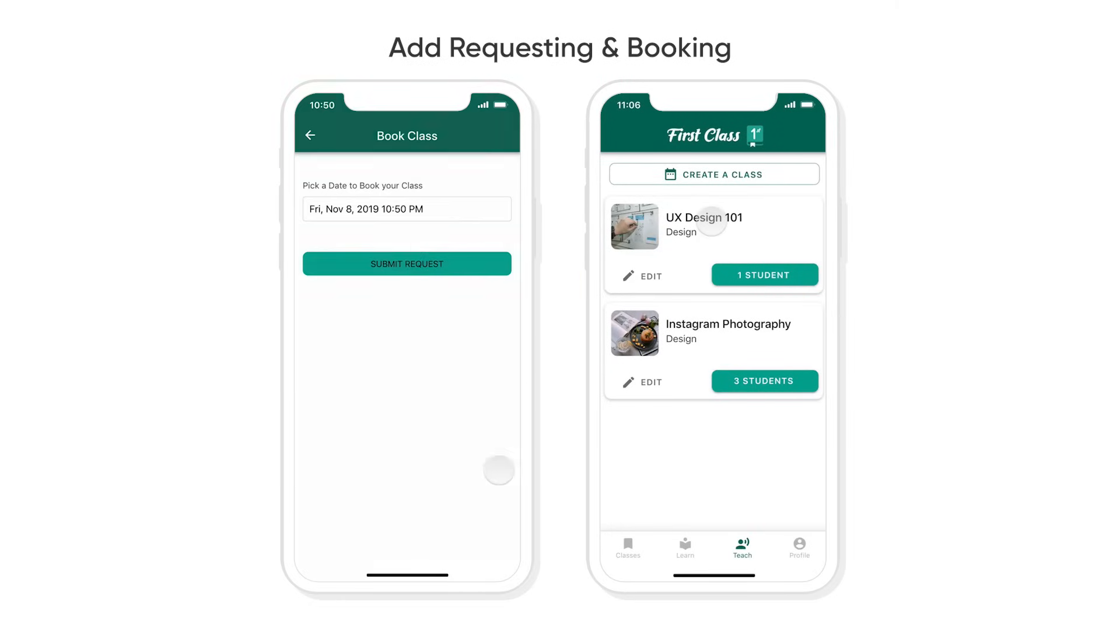
click(406, 263)
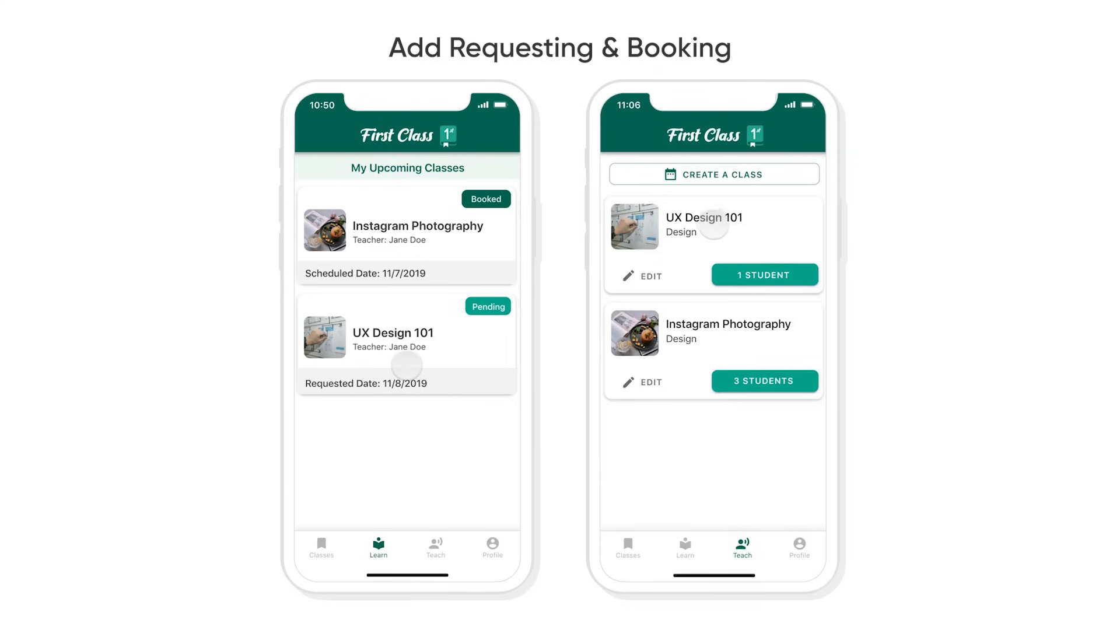
click(763, 275)
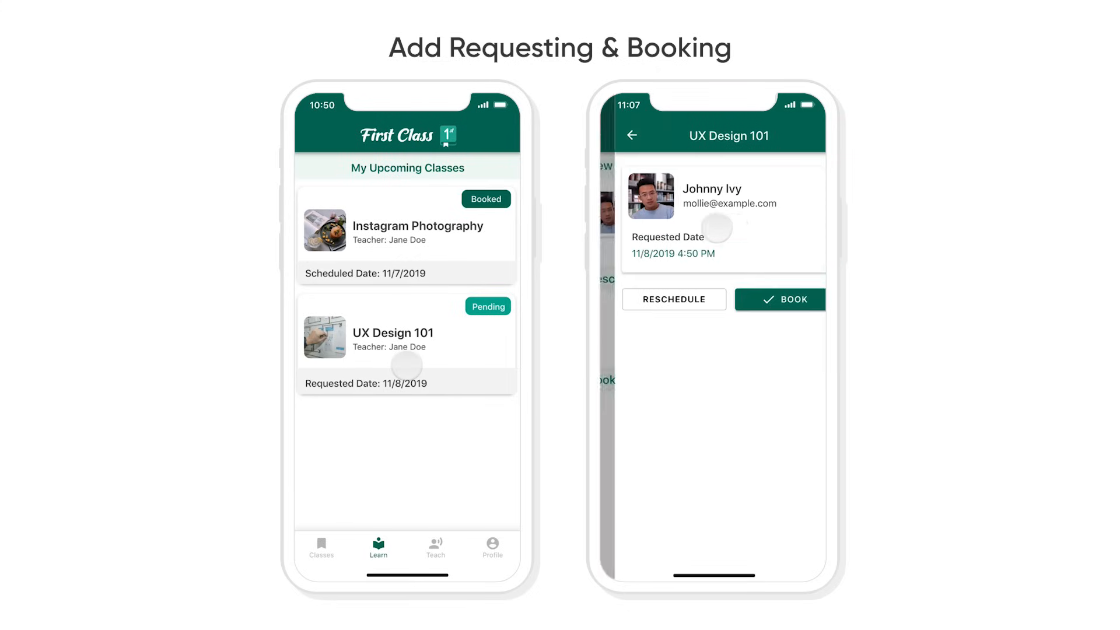
click(779, 299)
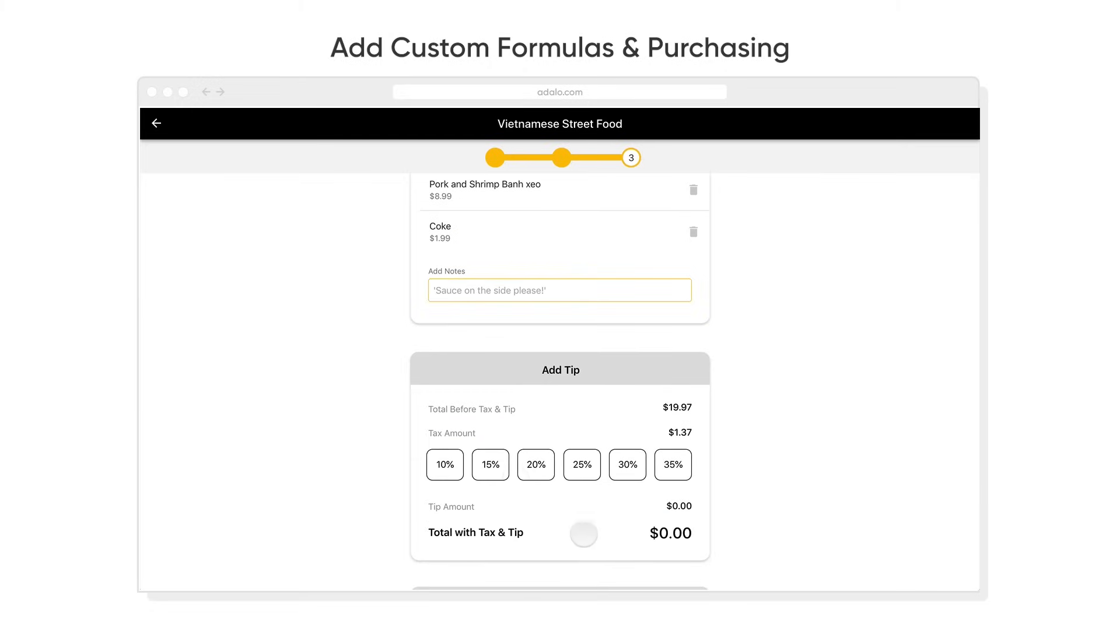
Settle on a 25% tip for the Vietnamese Street Food order and pay to place it.
click(488, 464)
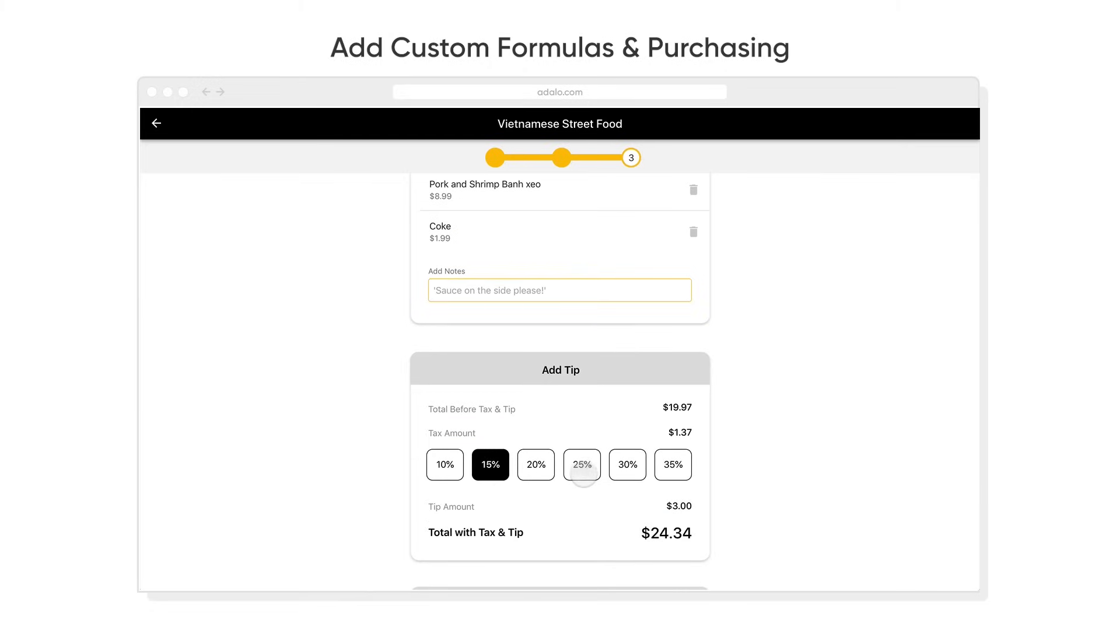
click(580, 464)
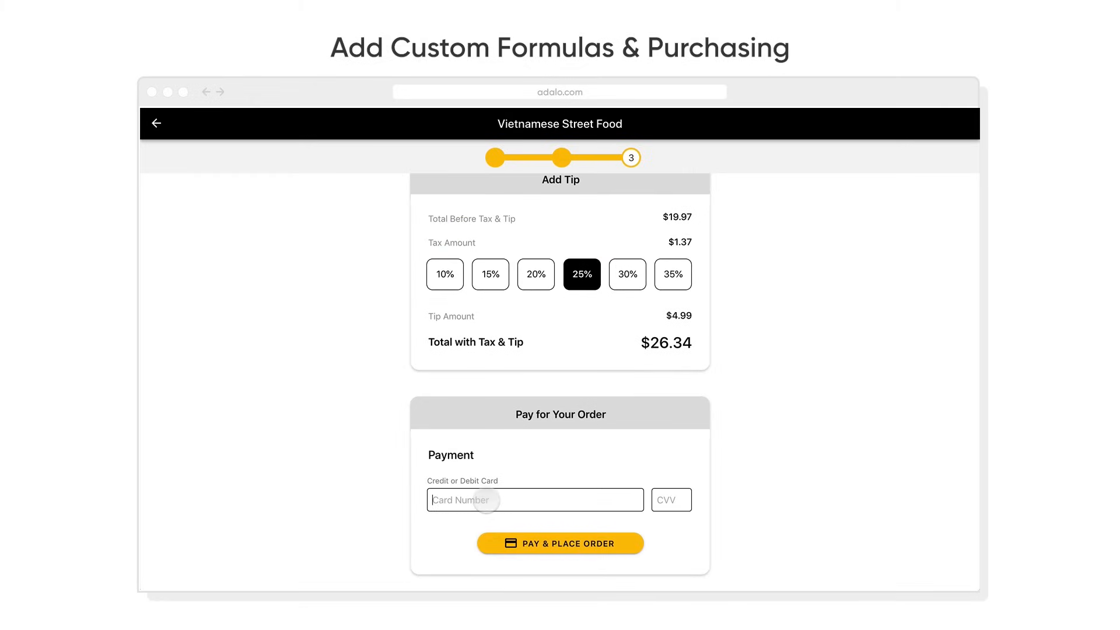
click(560, 542)
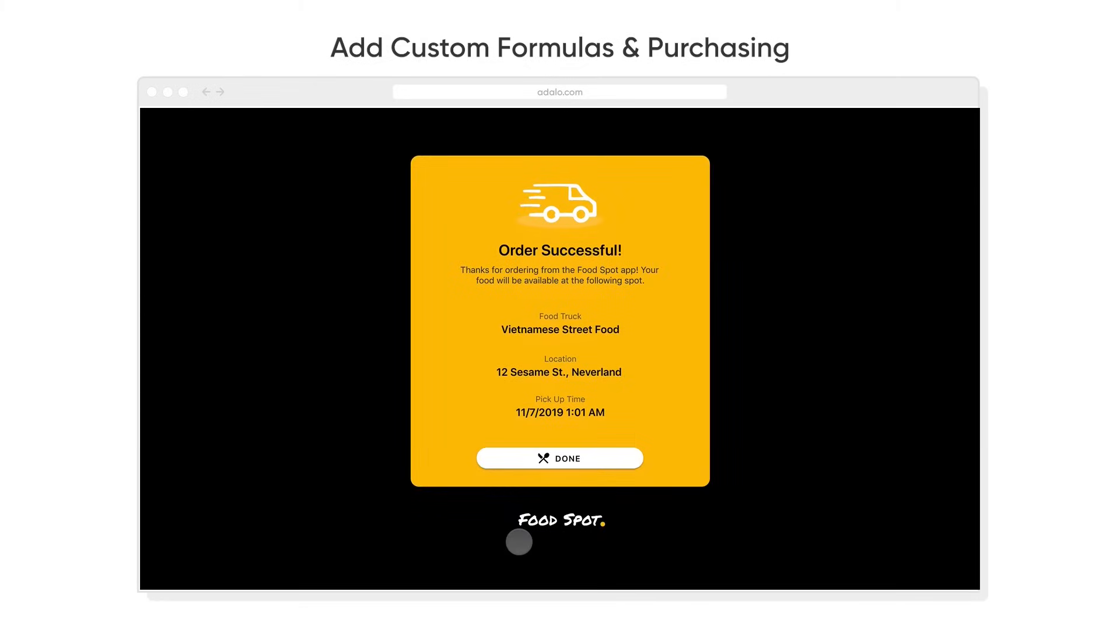